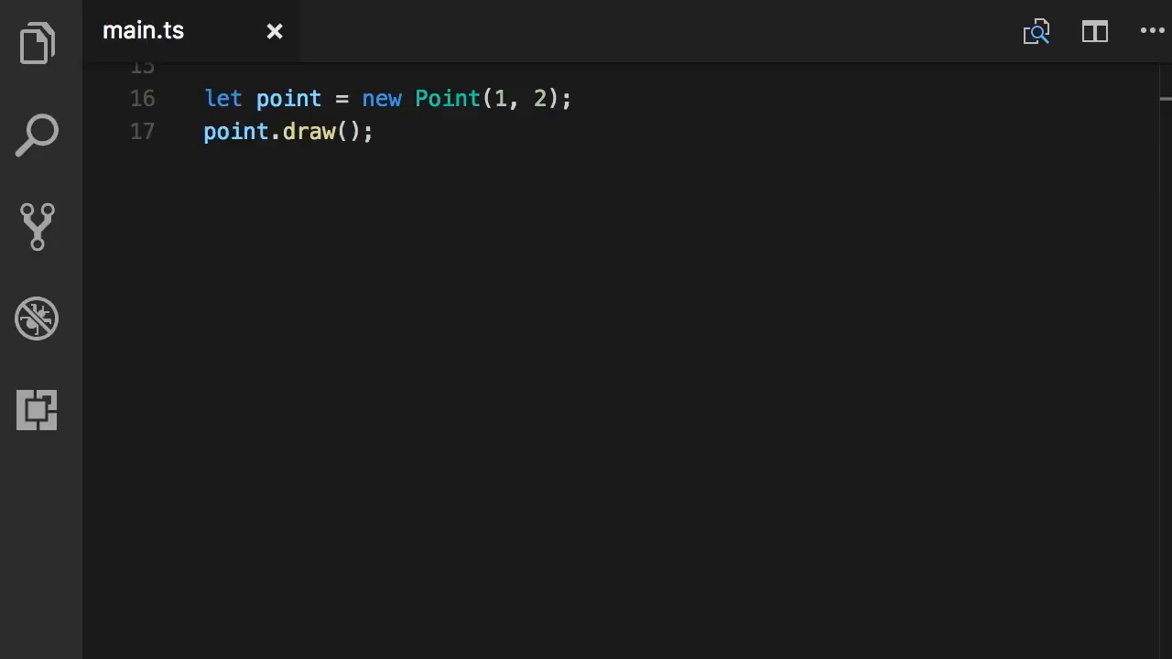
# Insert `point.x = 3;` on a new line between the Point creation and point.draw().
pyautogui.click(586, 99)
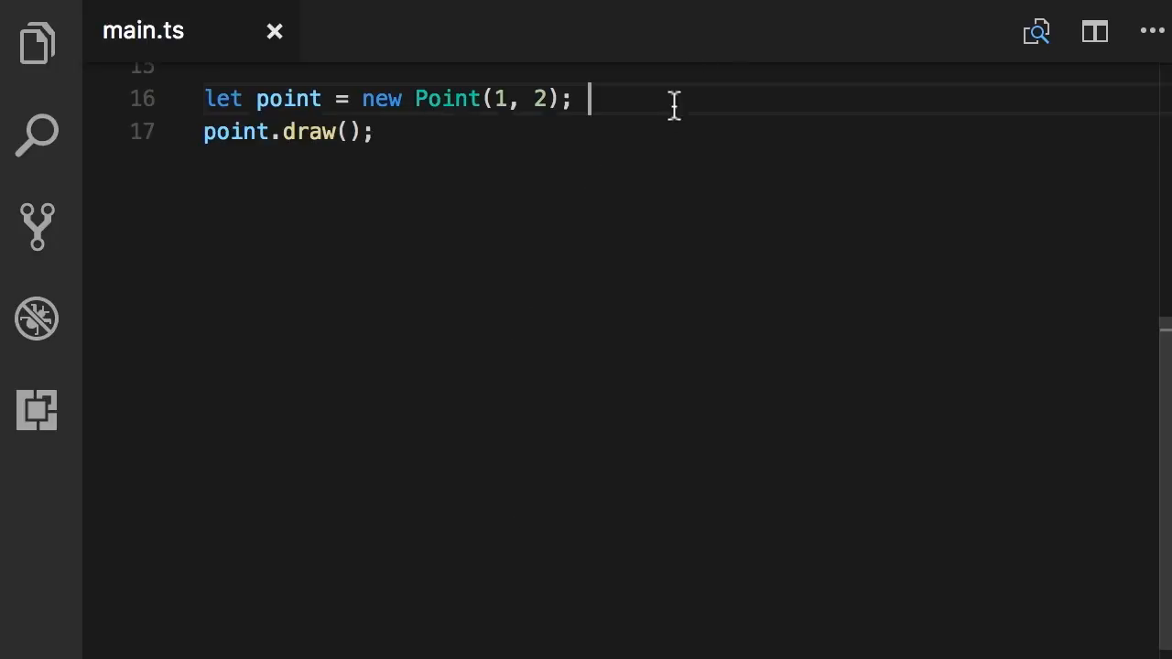
pyautogui.write('point')
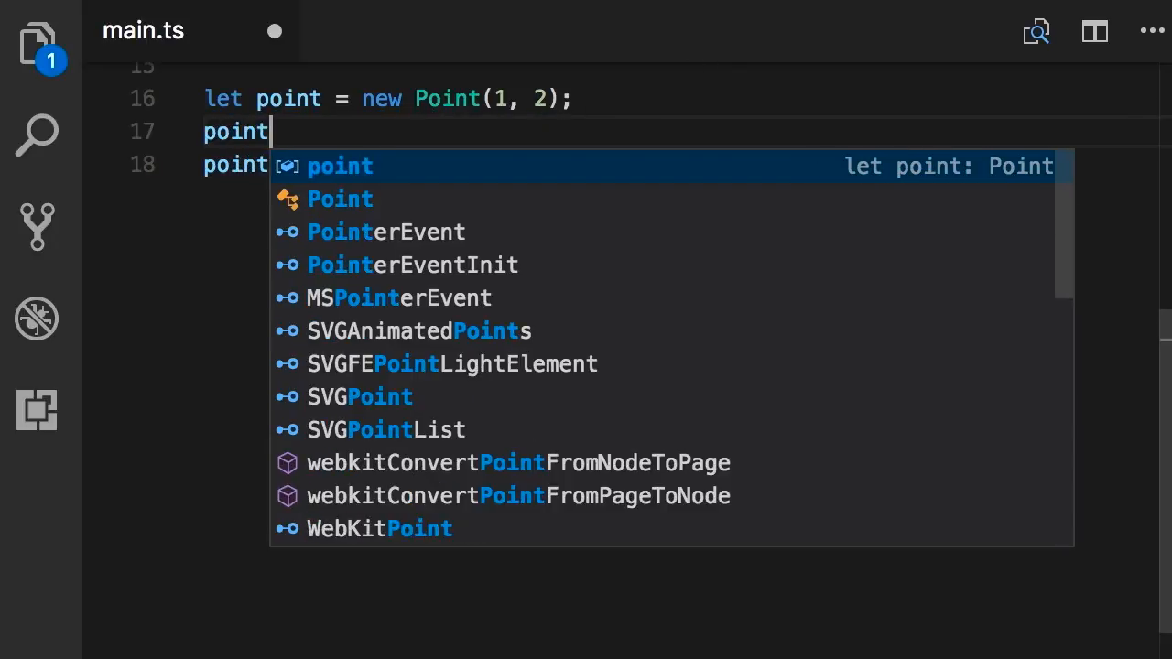
pyautogui.write('.x = 3;')
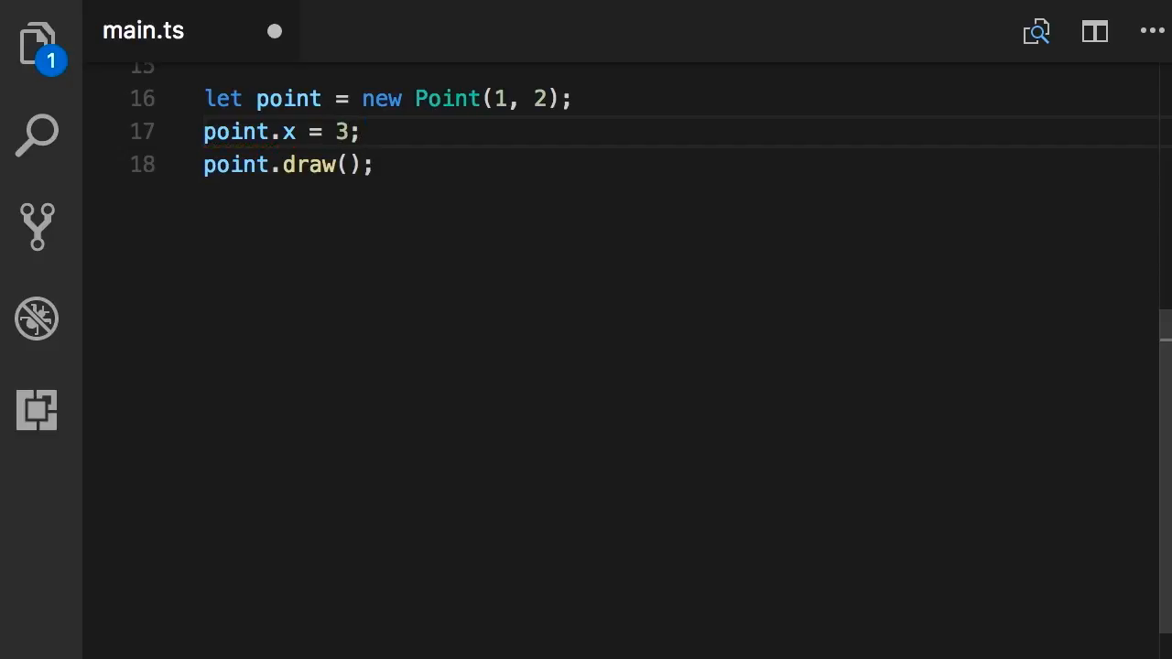
pyautogui.click(363, 131)
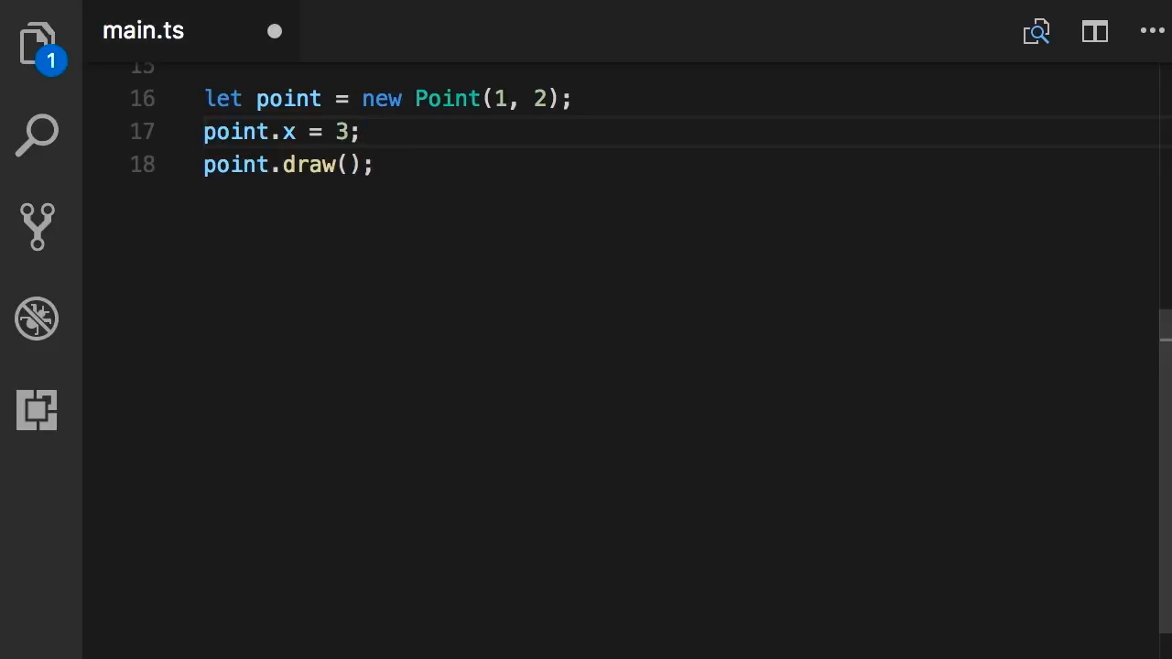
pyautogui.click(361, 131)
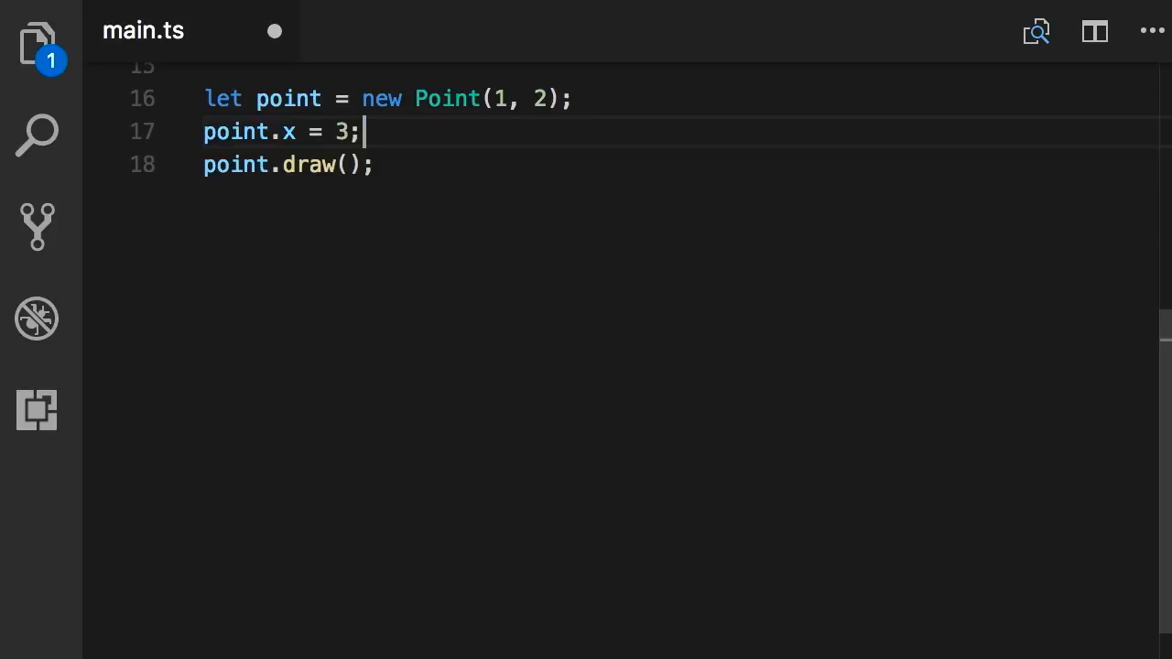
# Review the Point class, then begin a `point.` line above the x assignment.
pyautogui.scroll(3)
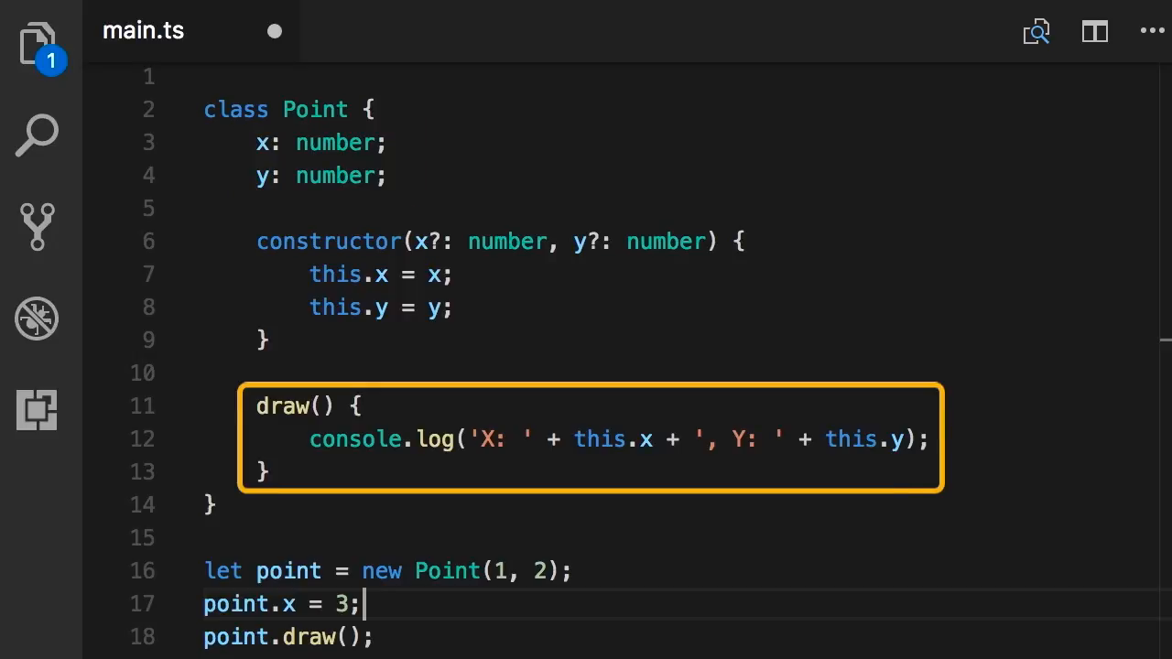
pyautogui.scroll(-3)
pyautogui.write('point')
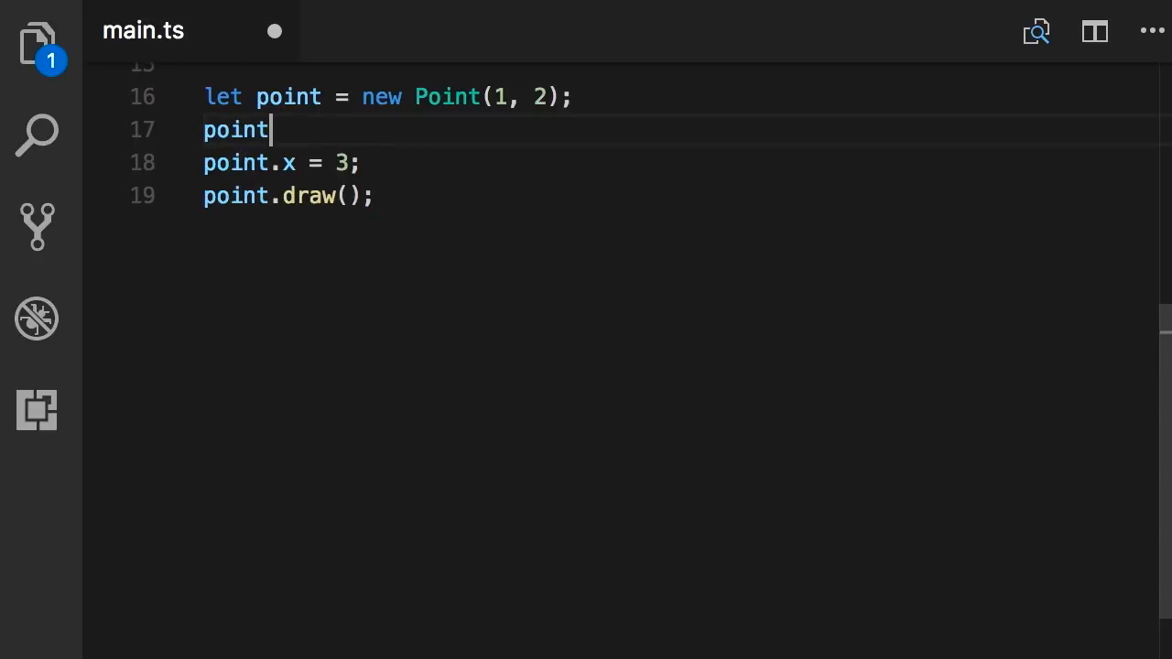
pyautogui.write('.')
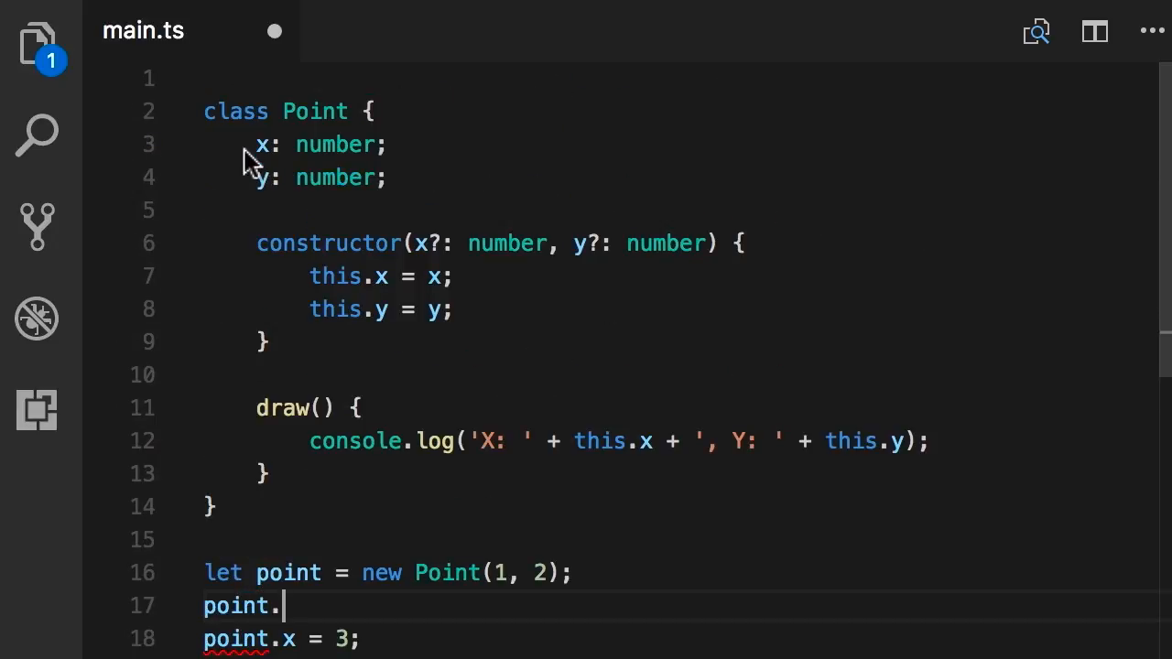
# Add `private` to the x field declaration and clear the incomplete `point.` line.
pyautogui.click(264, 144)
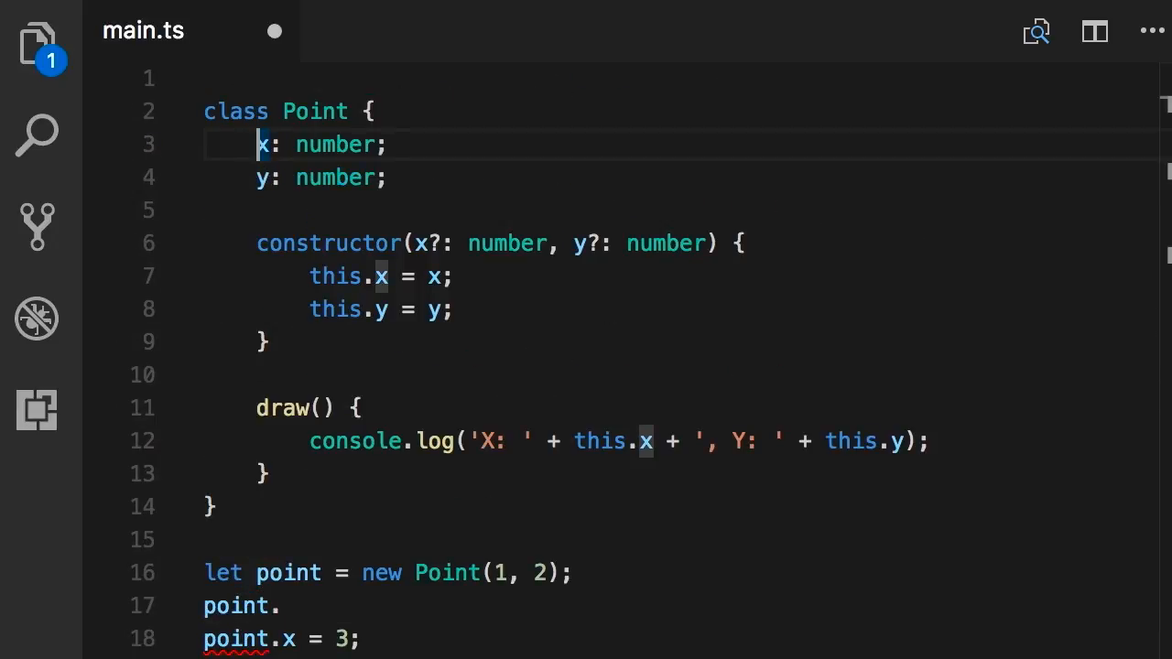
pyautogui.write('private')
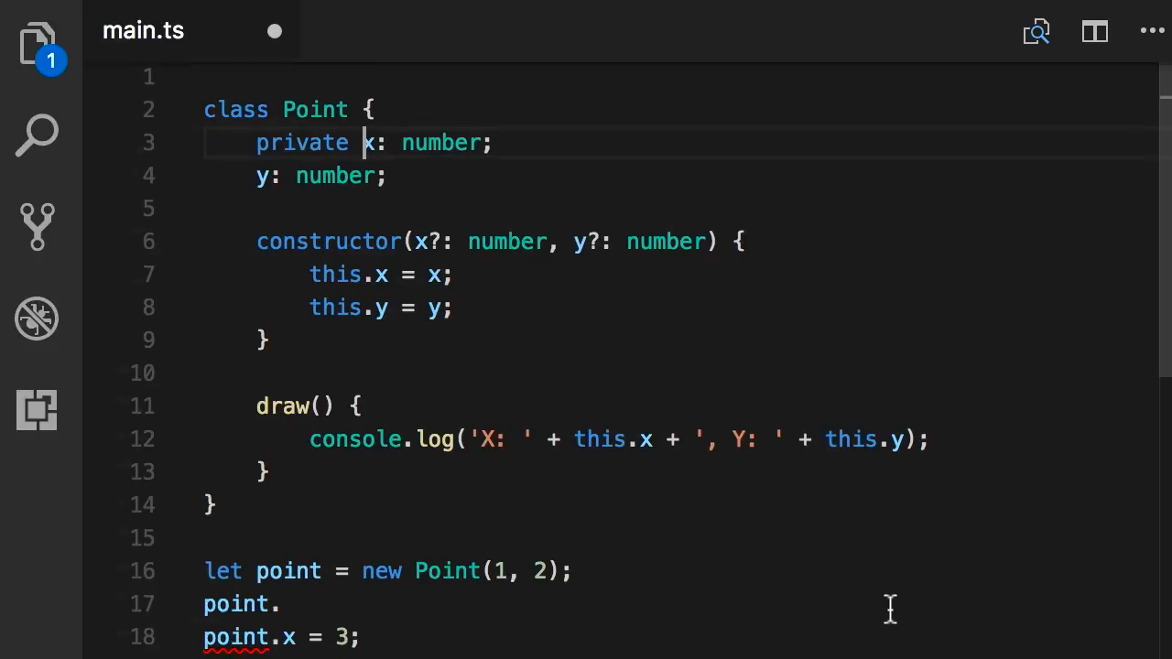
pyautogui.scroll(-3)
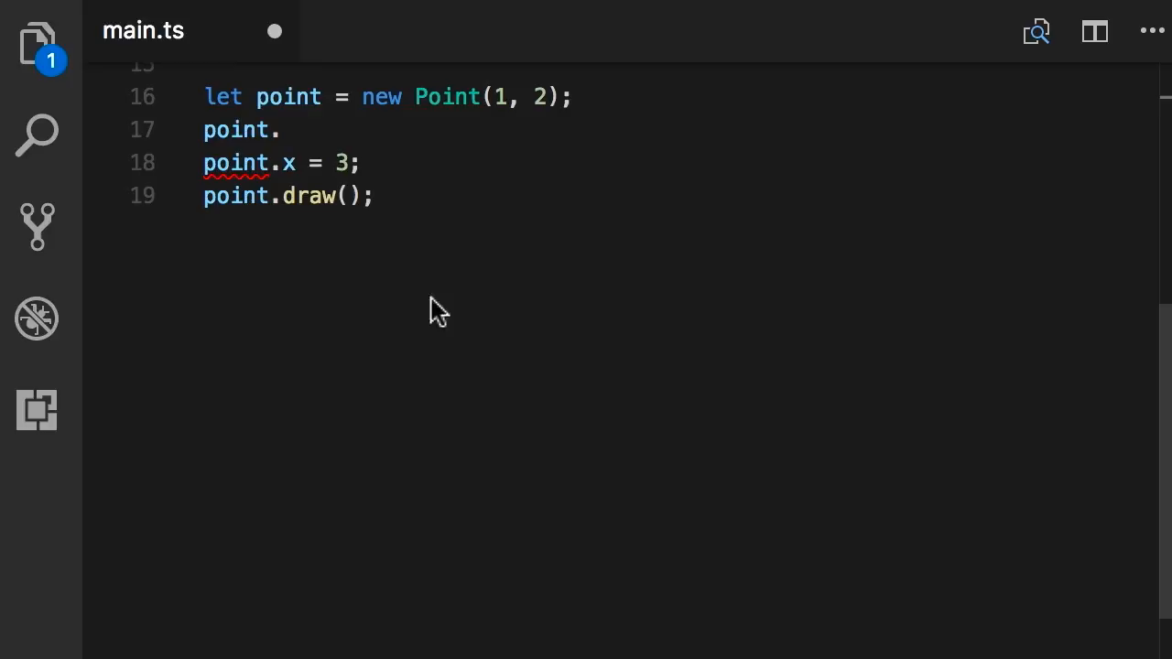
pyautogui.press('Backspace')
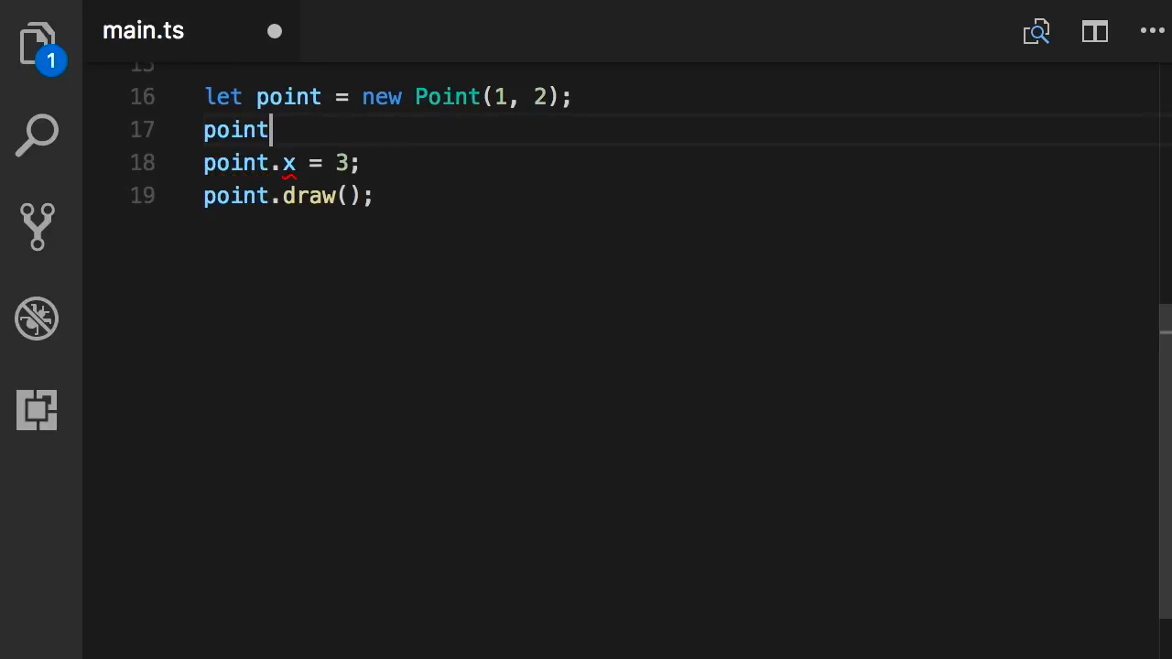
pyautogui.write('.x = 3;')
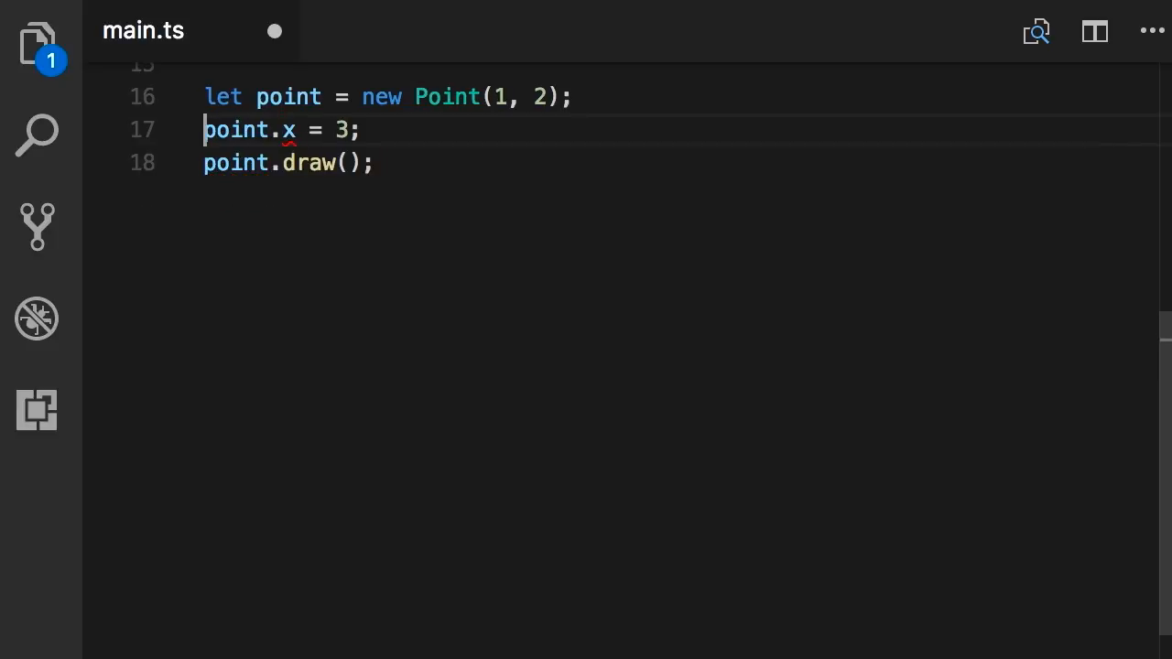
pyautogui.moveTo(229, 337)
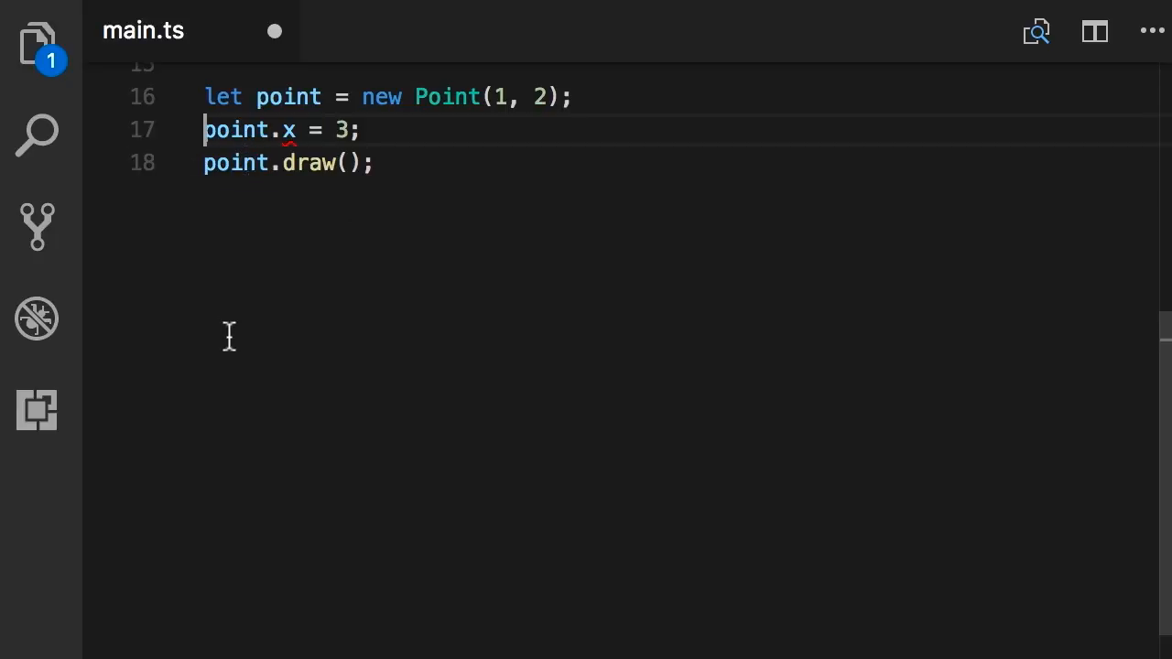
pyautogui.moveTo(292, 129)
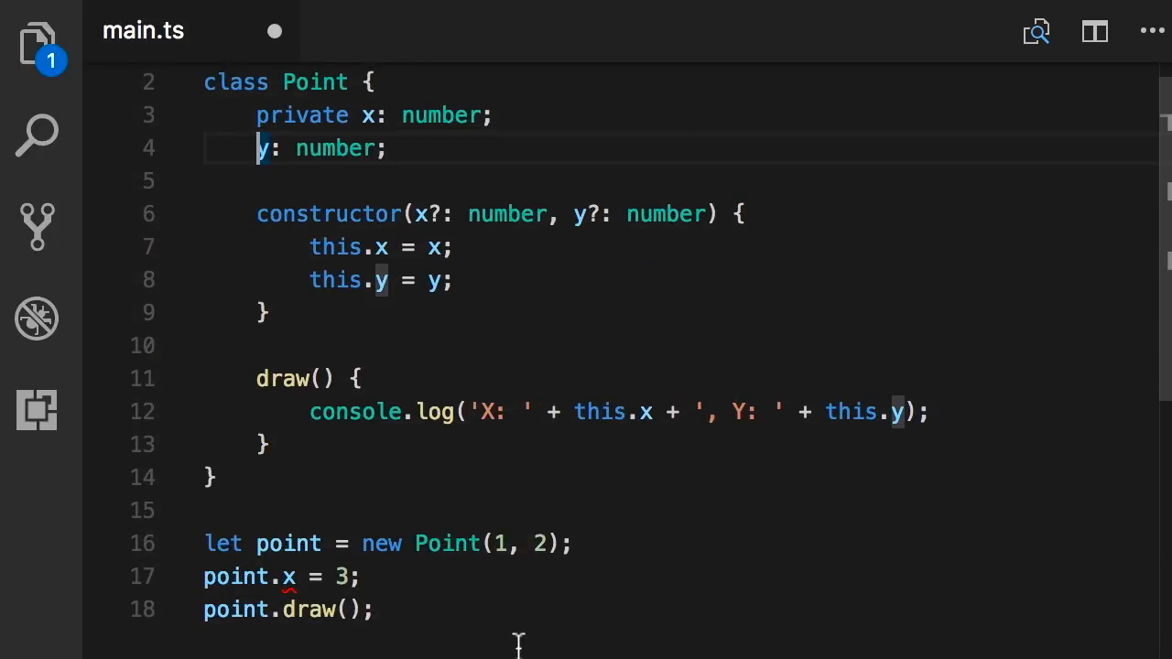
# Make y private, delete `point.x = 3;`, and check IntelliSense members on `point.`.
pyautogui.write('private')
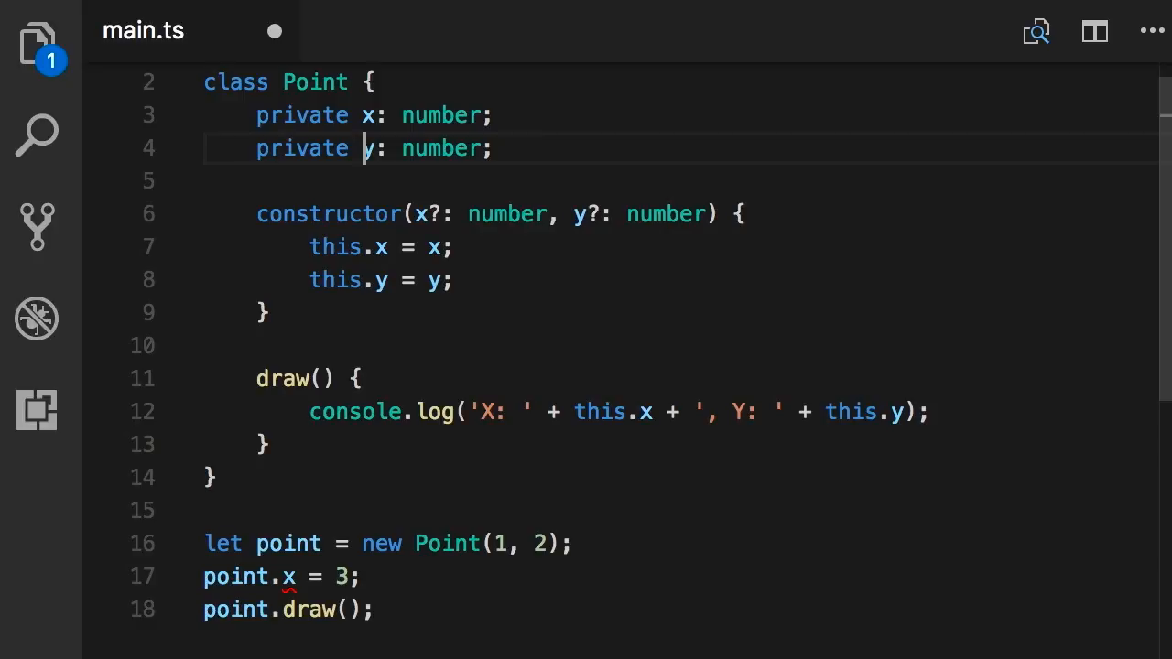
pyautogui.press('Delete')
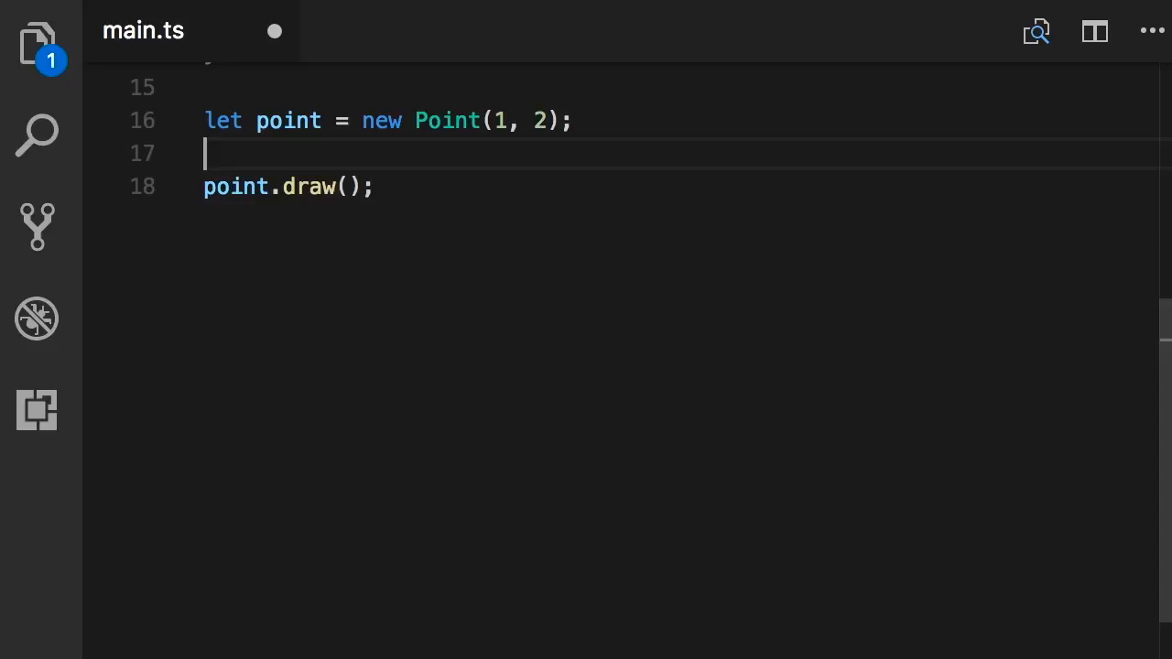
pyautogui.write('point.')
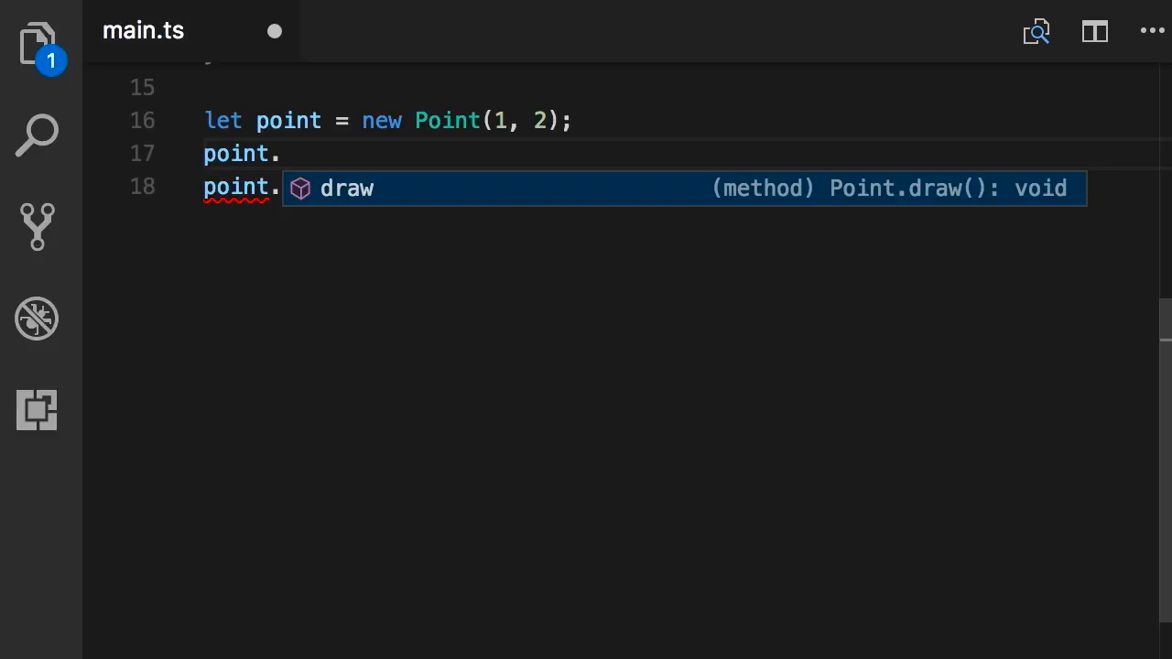
pyautogui.click(274, 153)
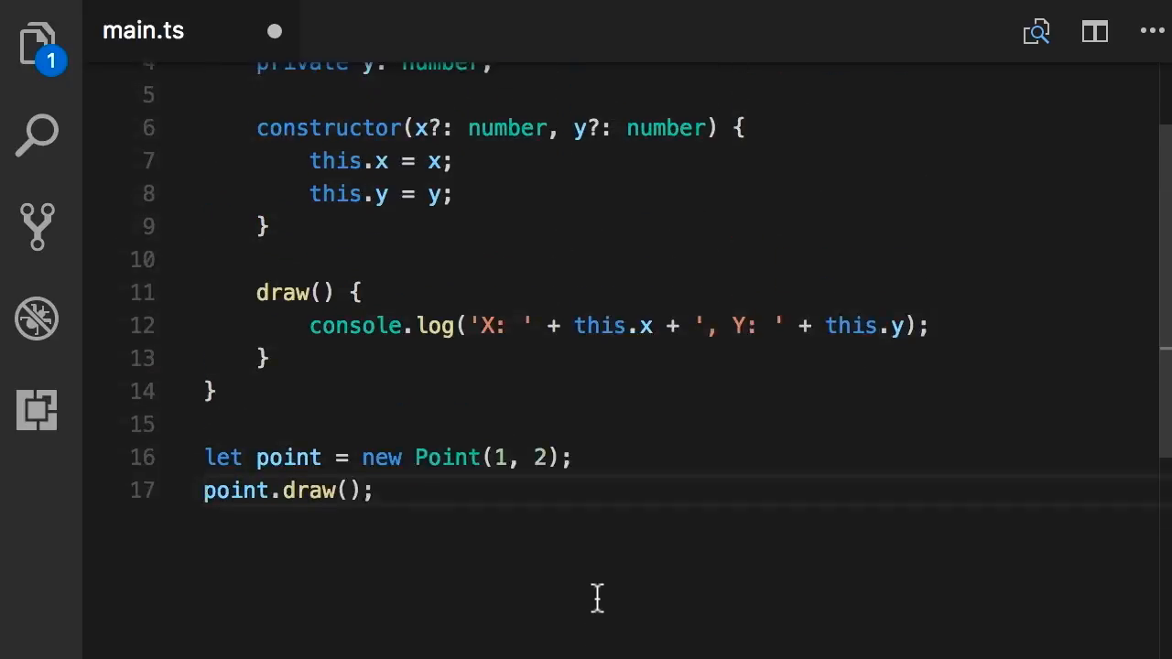
# Add the `public` modifier before the draw() method name in the Point class.
pyautogui.scroll(3)
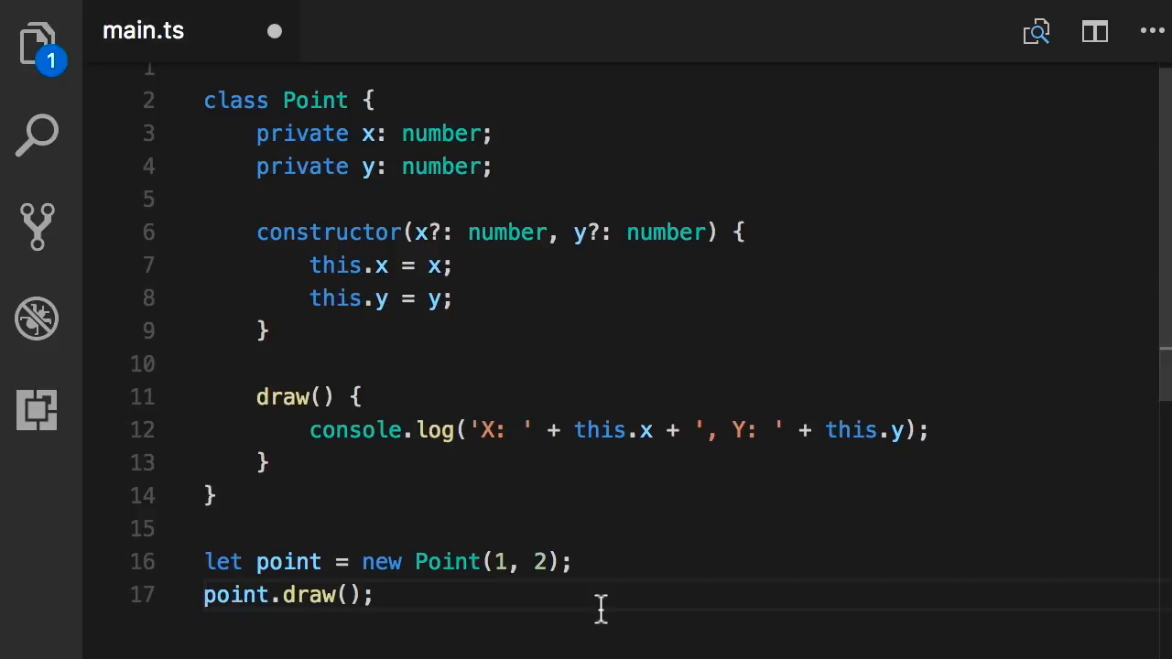
pyautogui.moveTo(279, 400)
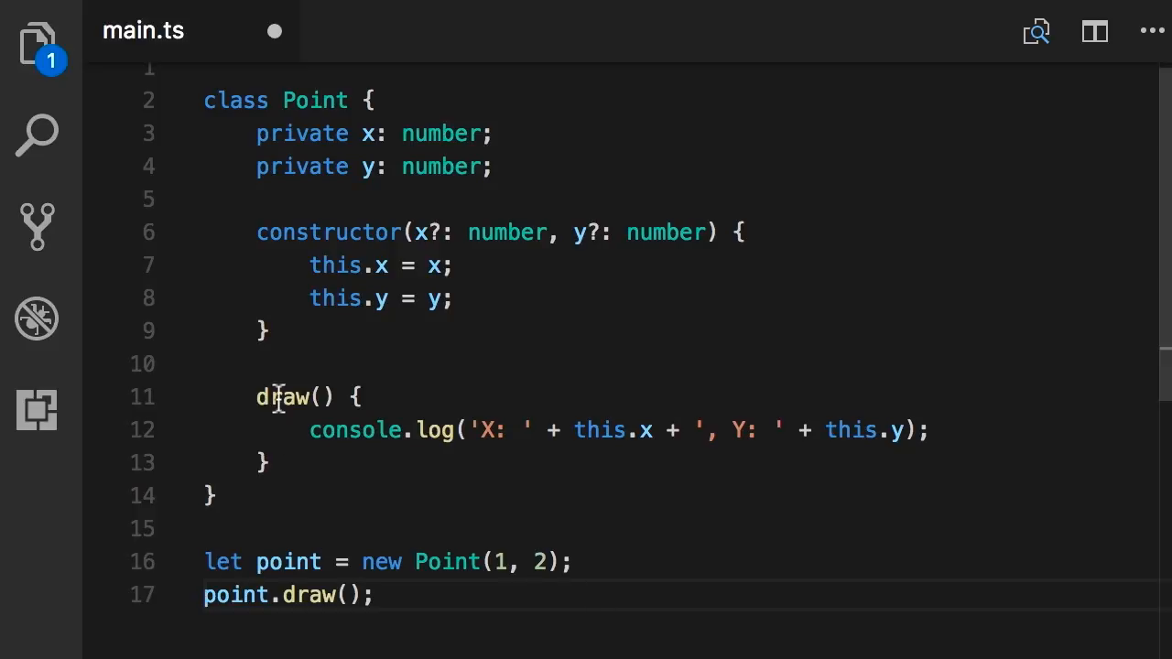
pyautogui.click(258, 397)
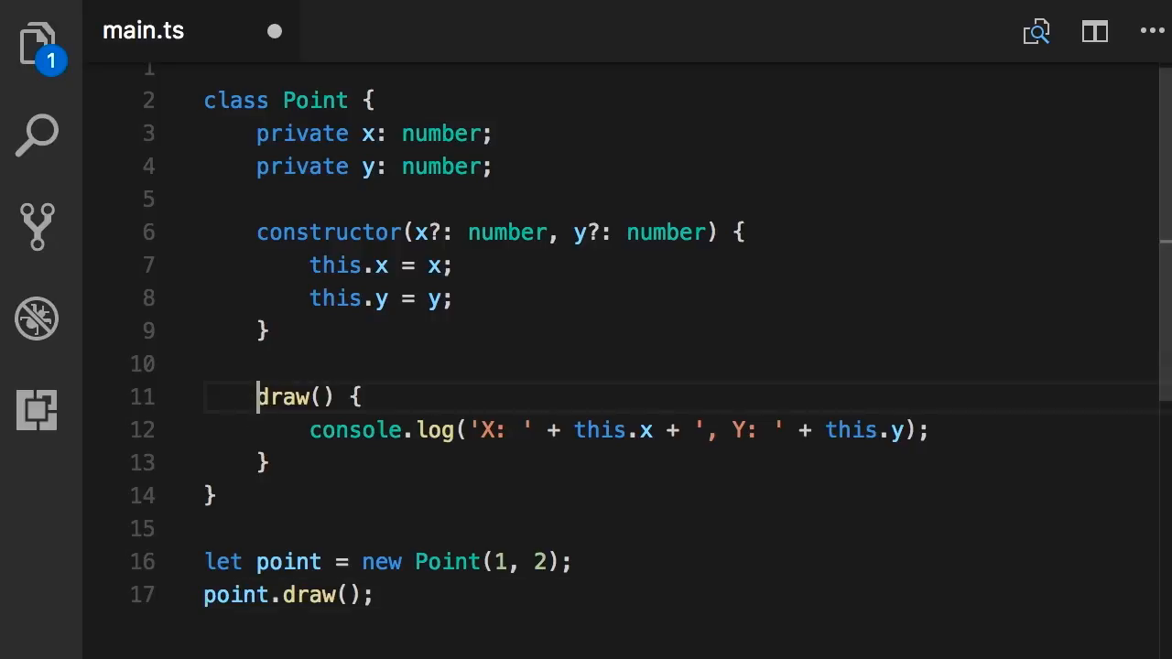
pyautogui.write('public')
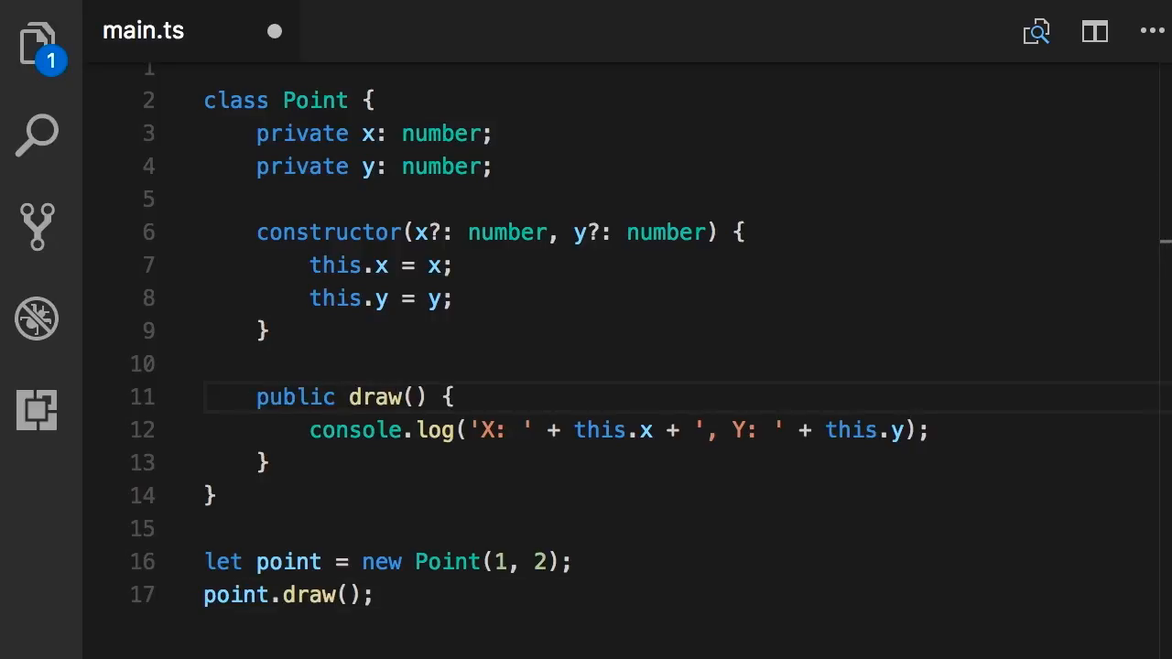